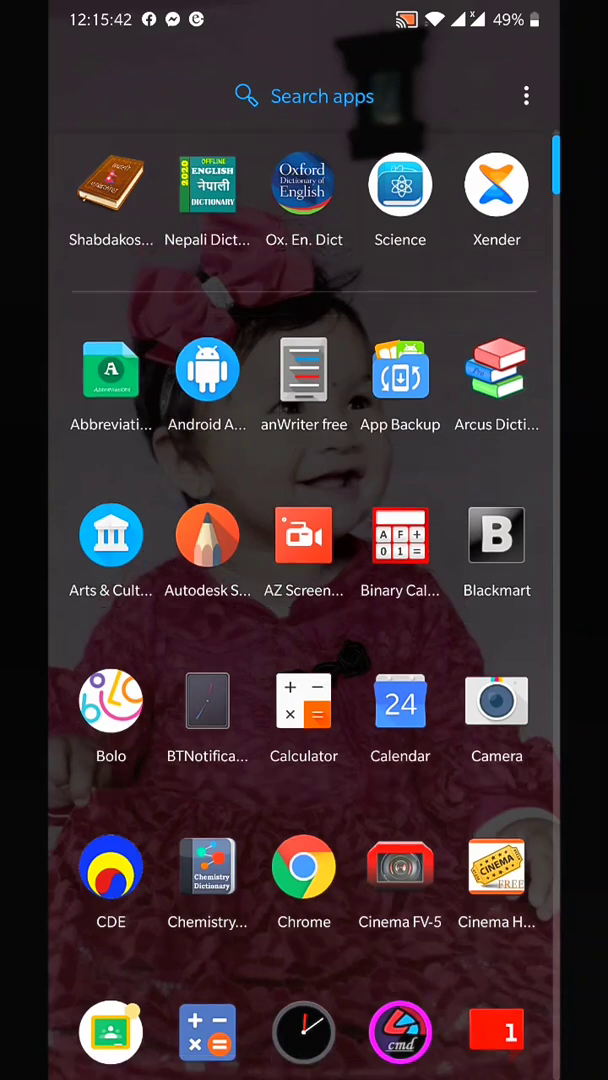
# Scroll the app drawer down to the C apps where Classroom appears
pyautogui.scroll(-3)
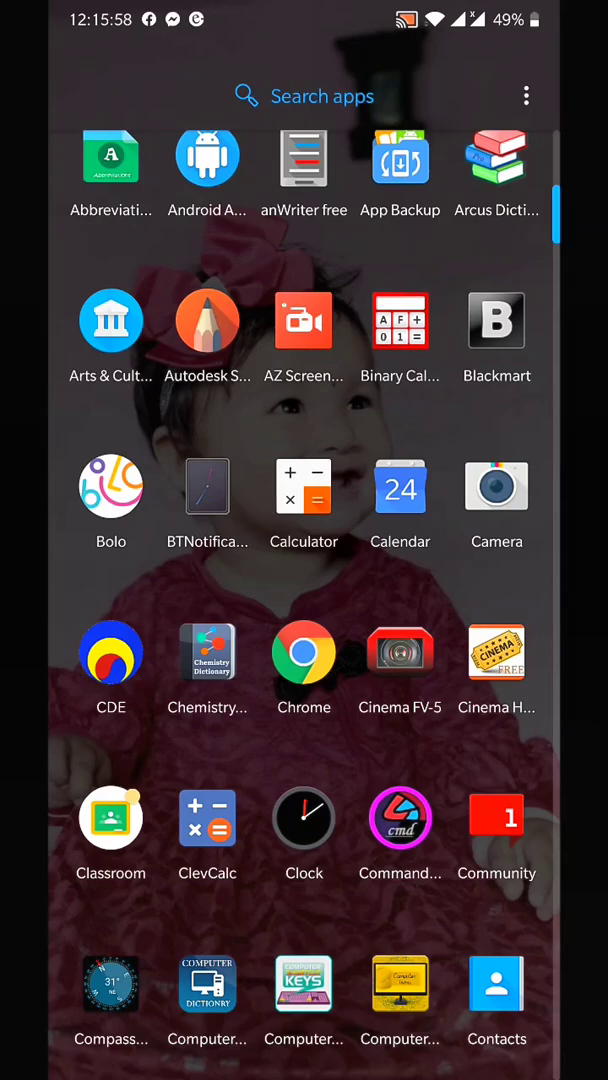
# Launch Classroom and enter a Computer Science class to reach the assignment's Student Work list
pyautogui.click(112, 816)
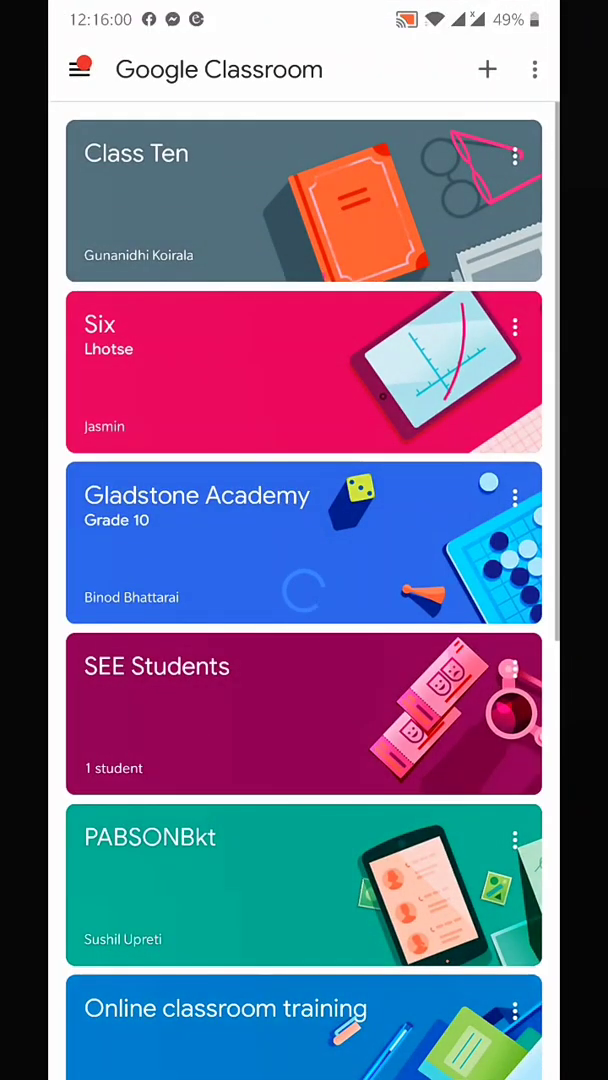
pyautogui.scroll(-3)
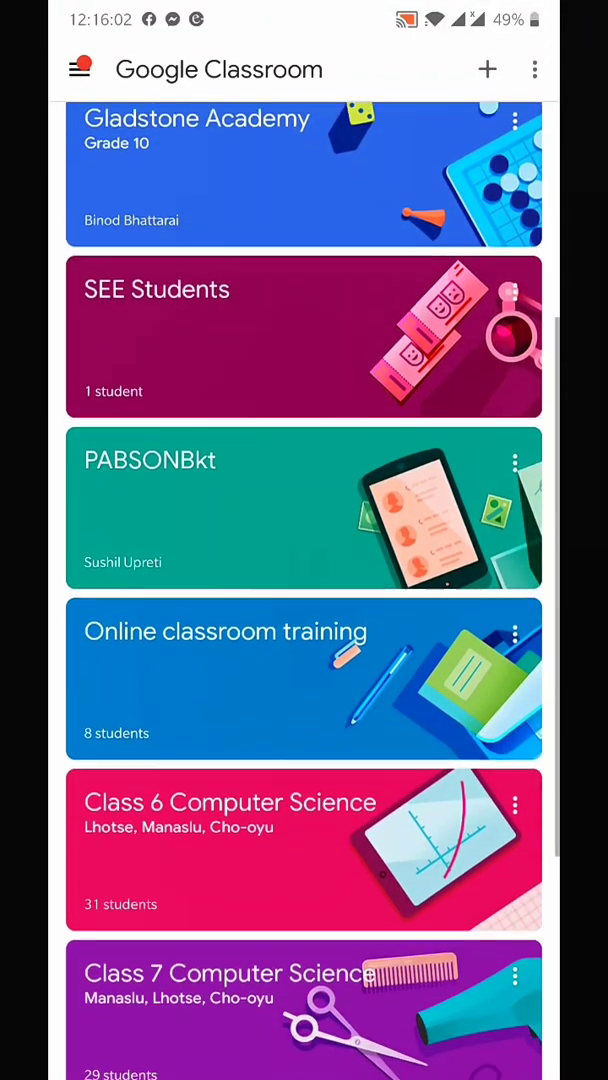
pyautogui.scroll(-3)
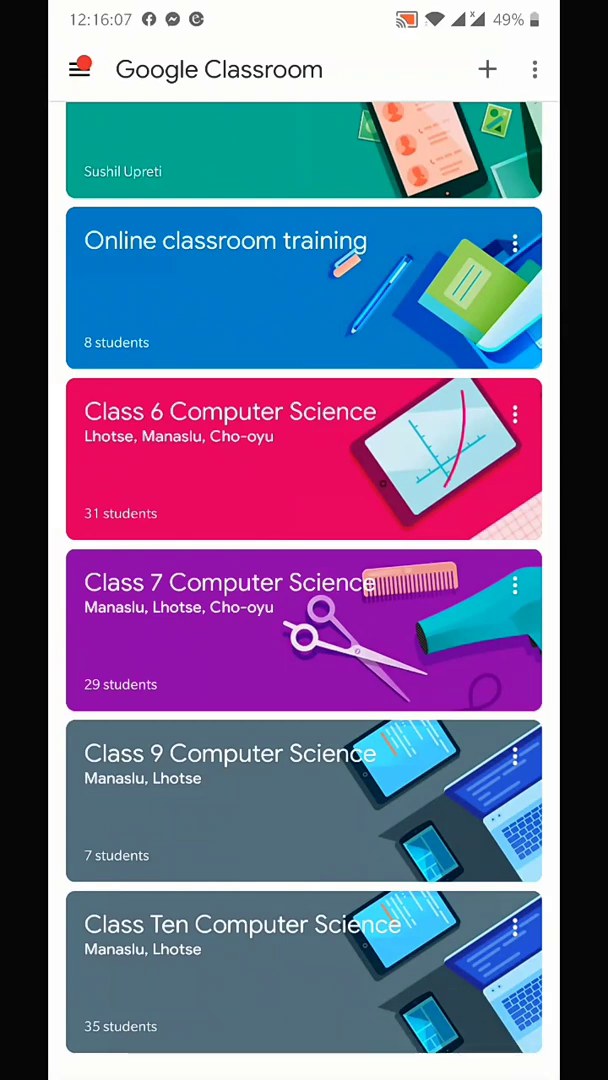
pyautogui.click(304, 972)
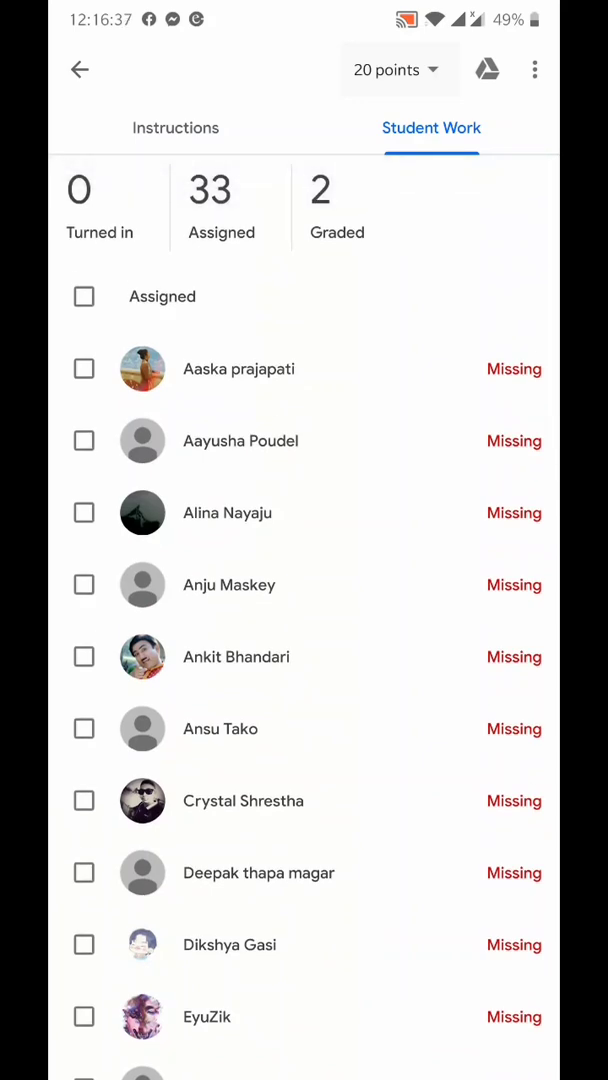
# Scroll to the Graded section and open the student submission marked 17/20 Done late
pyautogui.scroll(-3)
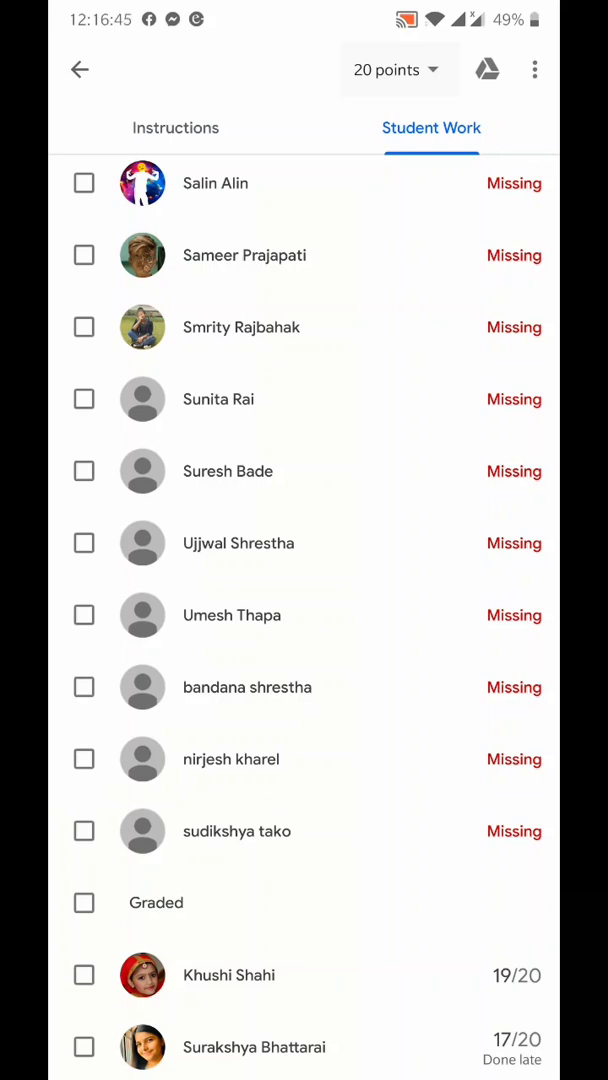
pyautogui.click(254, 1048)
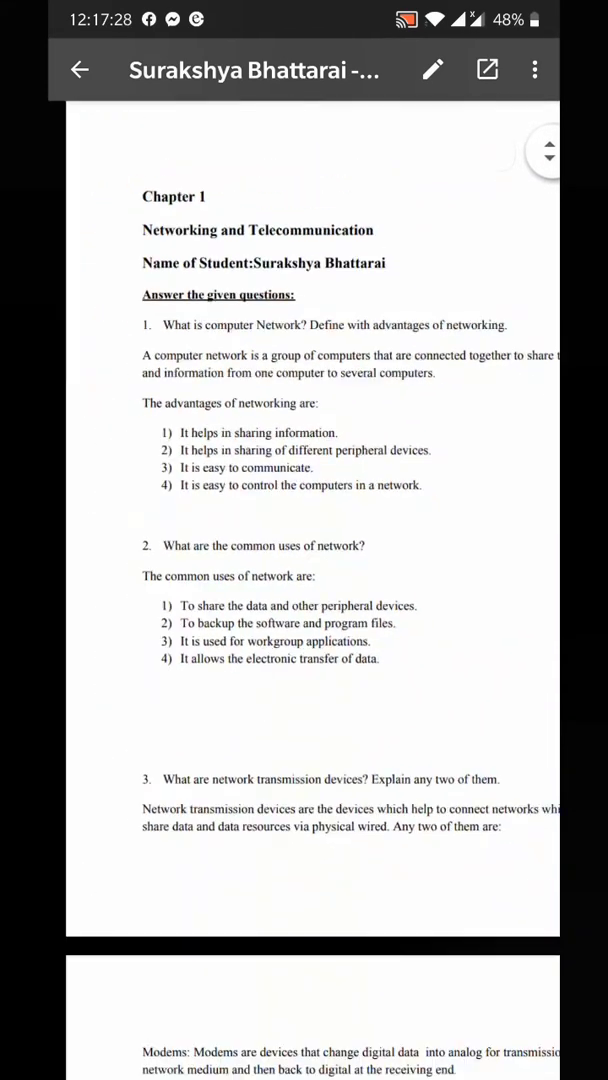
# Choose Create new file so the PDF opens as an edited copy in Drive's annotation editor
pyautogui.scroll(-3)
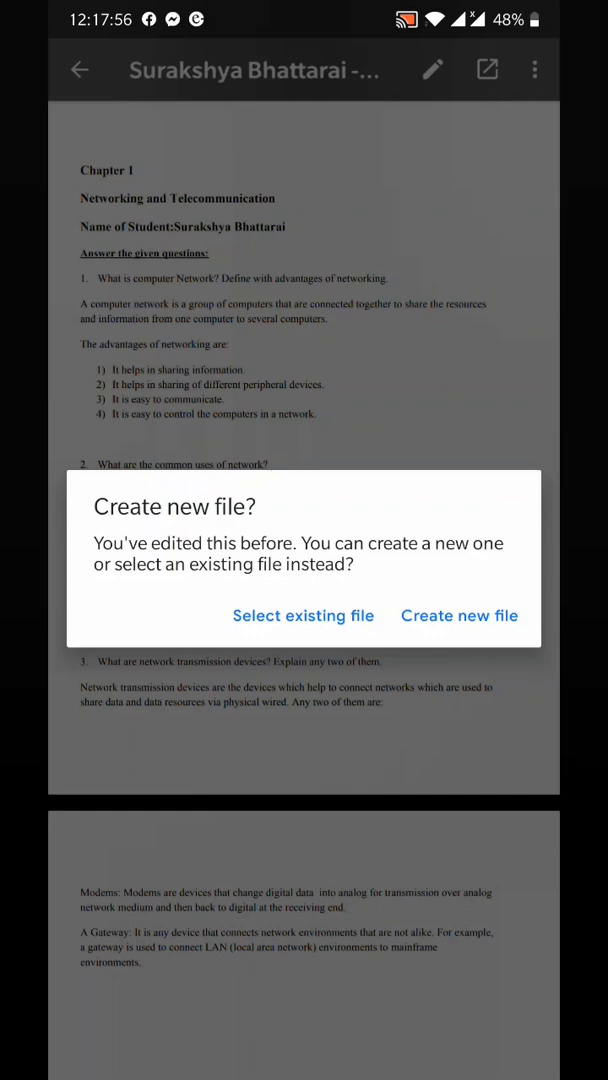
pyautogui.click(460, 616)
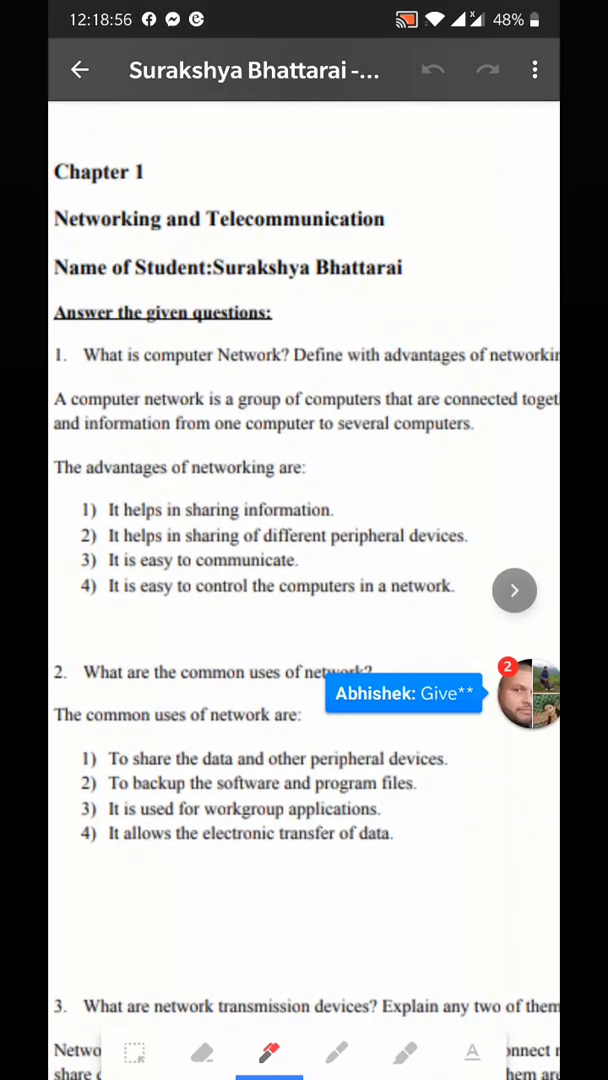
# Scroll the PDF while the annotation toolbar loads with the red pen ready
pyautogui.scroll(-3)
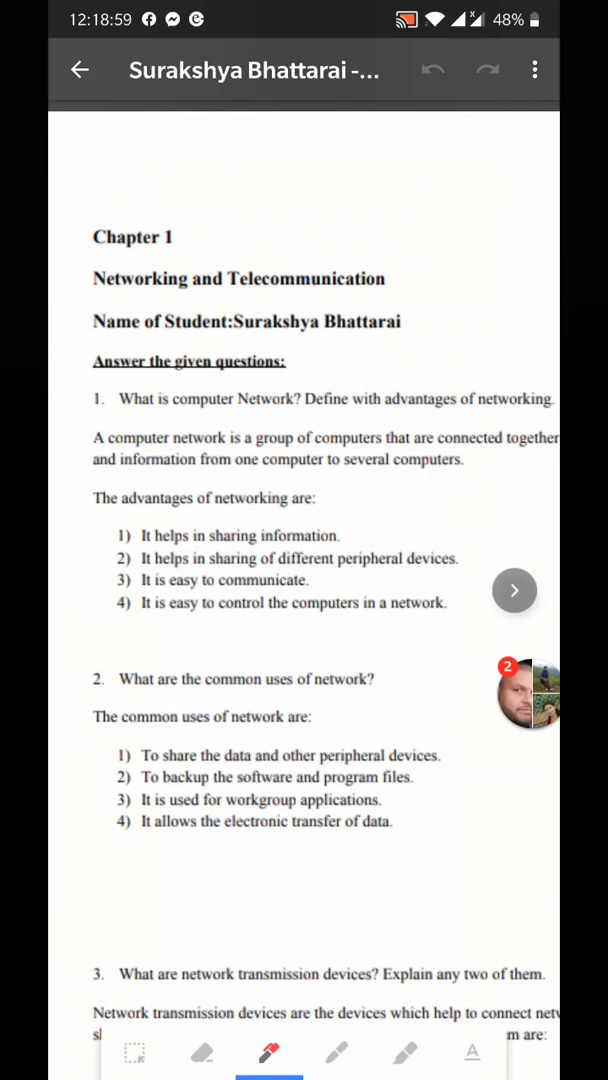
# Circle 'devices' and underline 'in a network' in red pen on the first page
pyautogui.moveTo(96, 436); pyautogui.dragTo(228, 390)
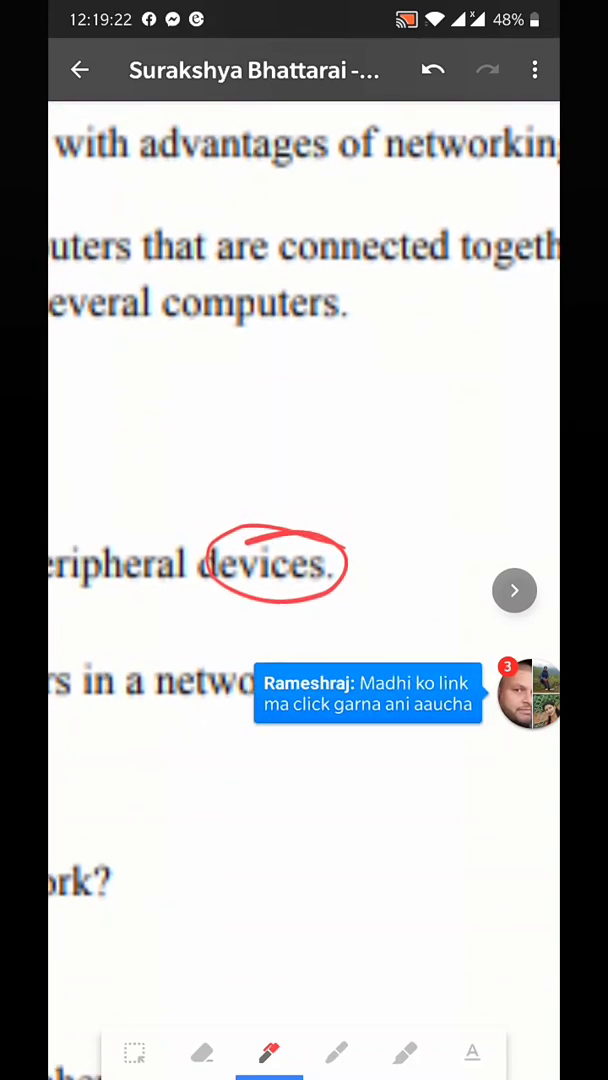
pyautogui.scroll(-3)
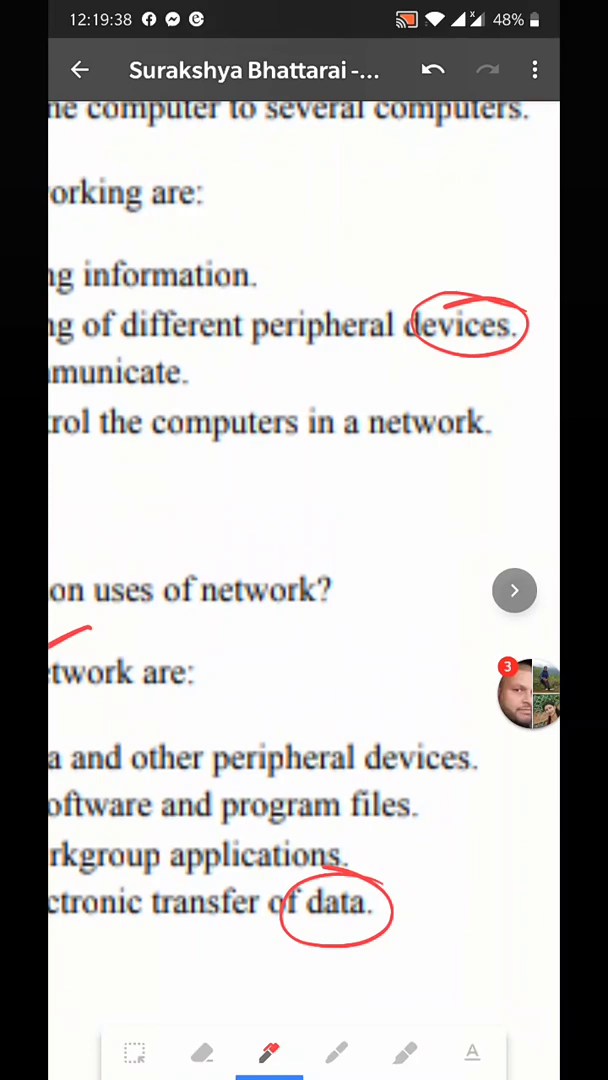
pyautogui.moveTo(336, 450); pyautogui.dragTo(484, 444)
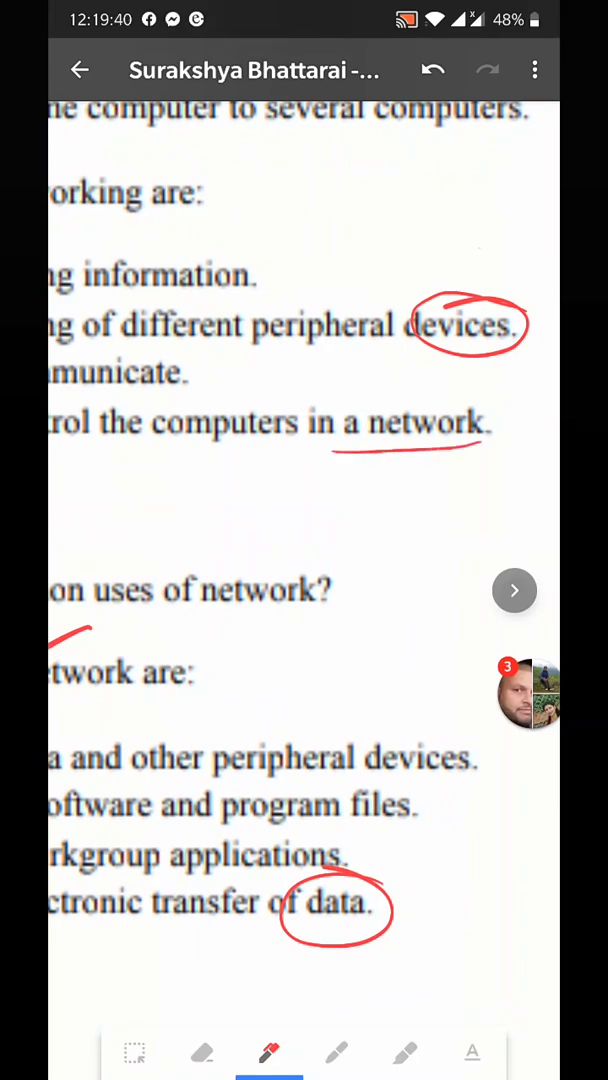
pyautogui.scroll(-3)
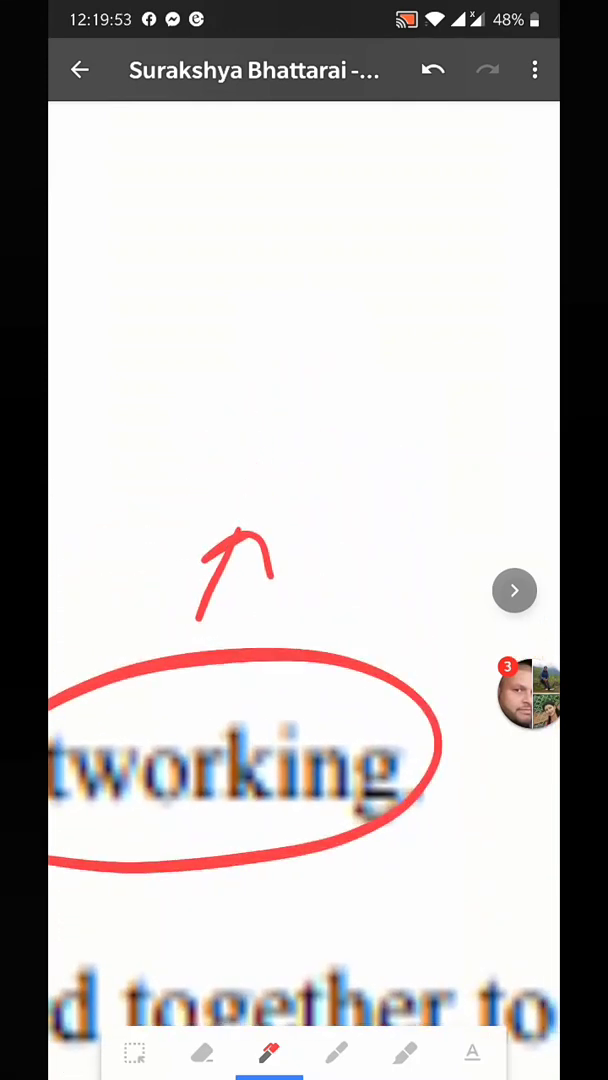
# Handwrite a correction above the arrow, undo the messy strokes and rewrite it
pyautogui.moveTo(180, 476); pyautogui.dragTo(230, 456)
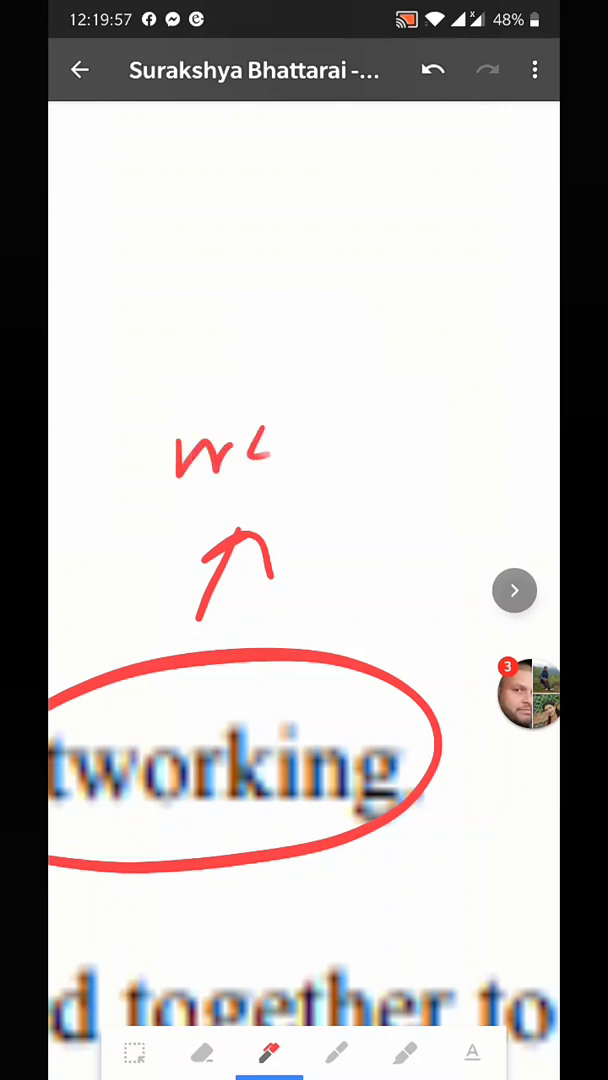
pyautogui.moveTo(256, 464); pyautogui.dragTo(396, 444)
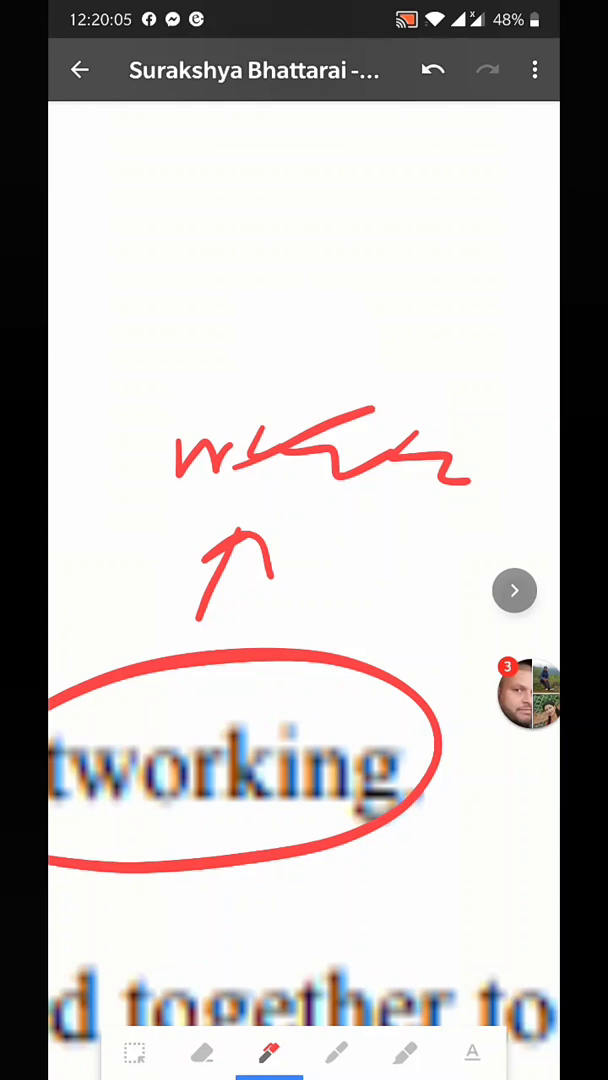
pyautogui.click(432, 70)
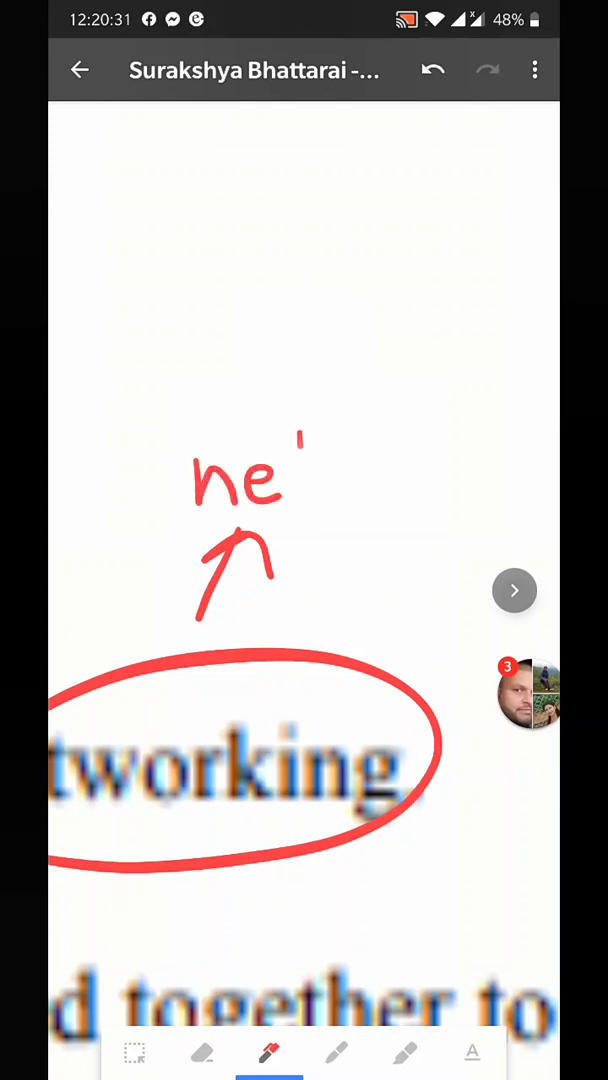
pyautogui.moveTo(300, 490); pyautogui.dragTo(430, 490)
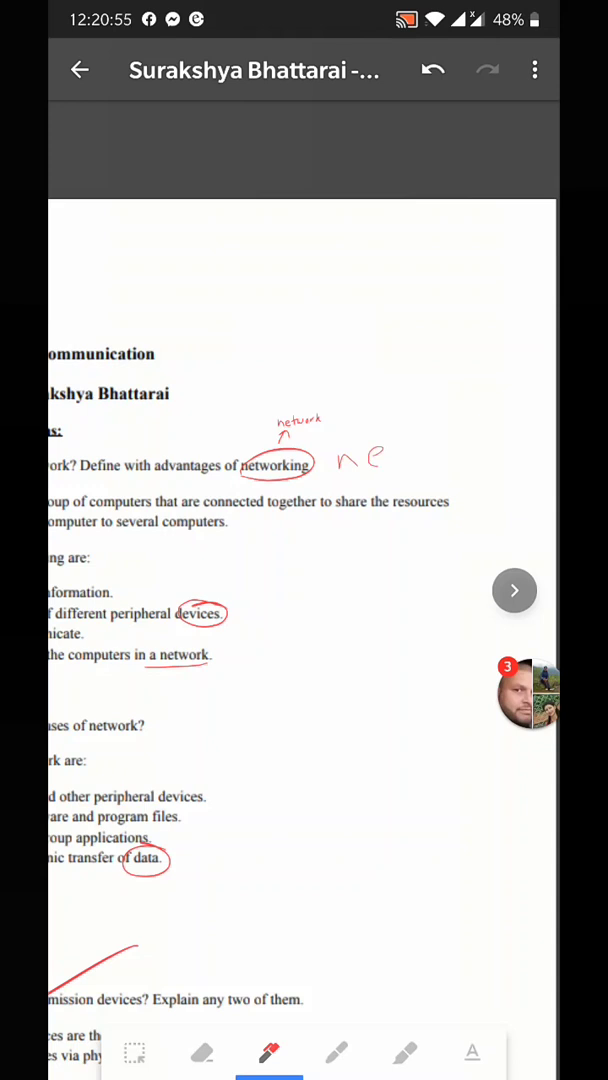
# Write 'network' in red beside the circled word networking, then undo a stray stroke
pyautogui.moveTo(384, 470); pyautogui.dragTo(460, 450)
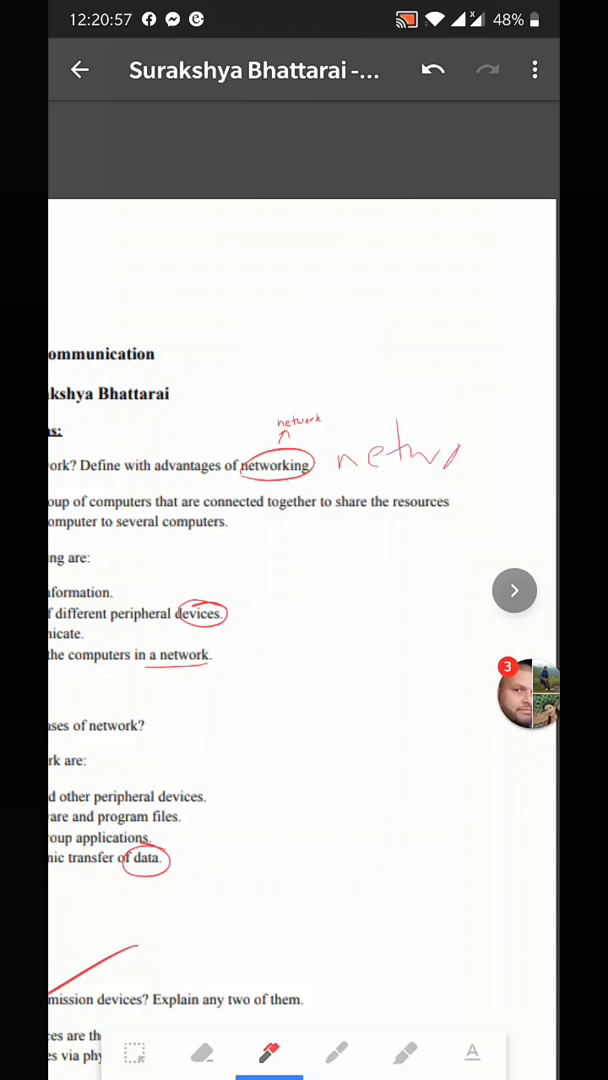
pyautogui.moveTo(464, 450); pyautogui.dragTo(510, 444)
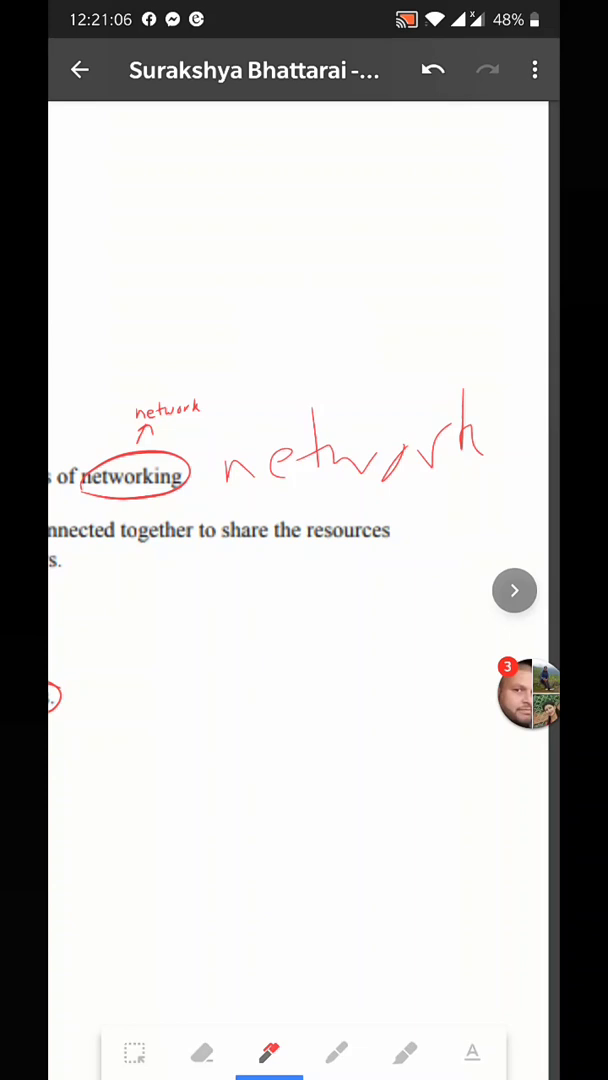
pyautogui.click(432, 70)
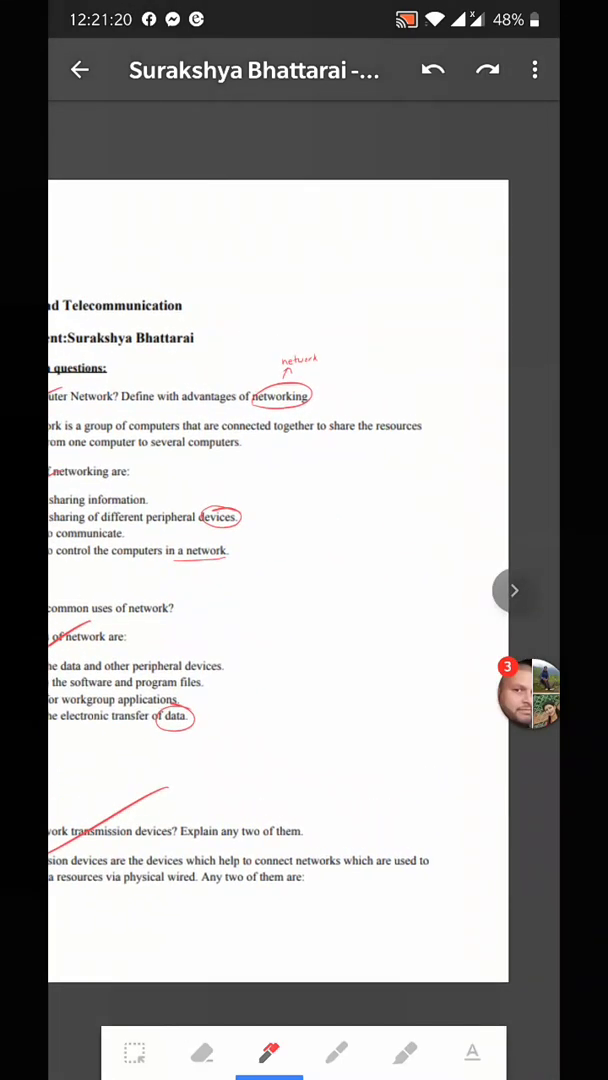
# Draw a circled red mark beside the page 1 answers, then undo it
pyautogui.moveTo(370, 490); pyautogui.dragTo(300, 580)
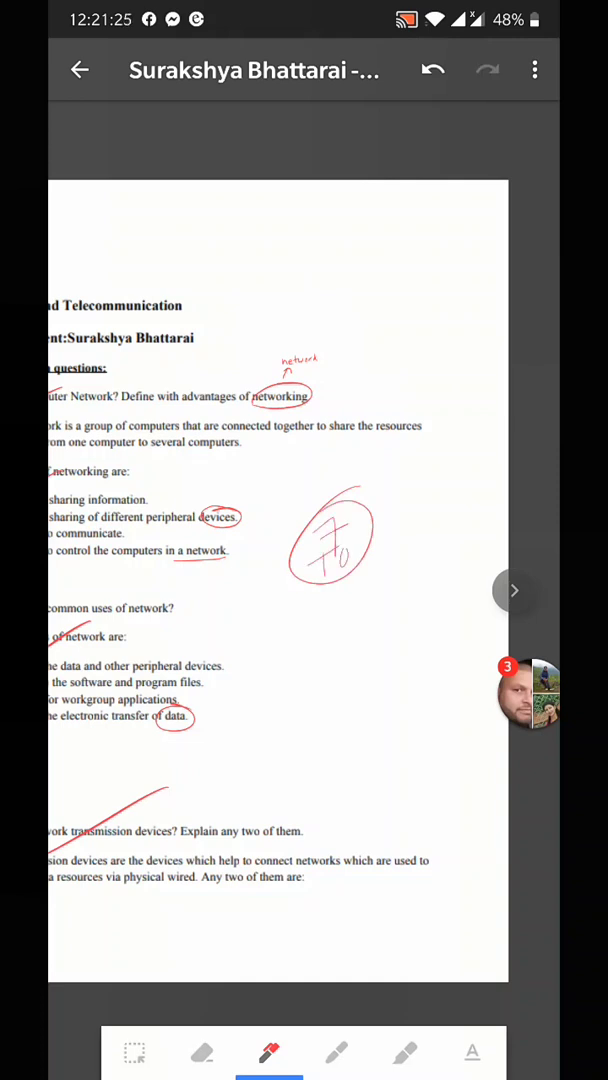
pyautogui.click(432, 68)
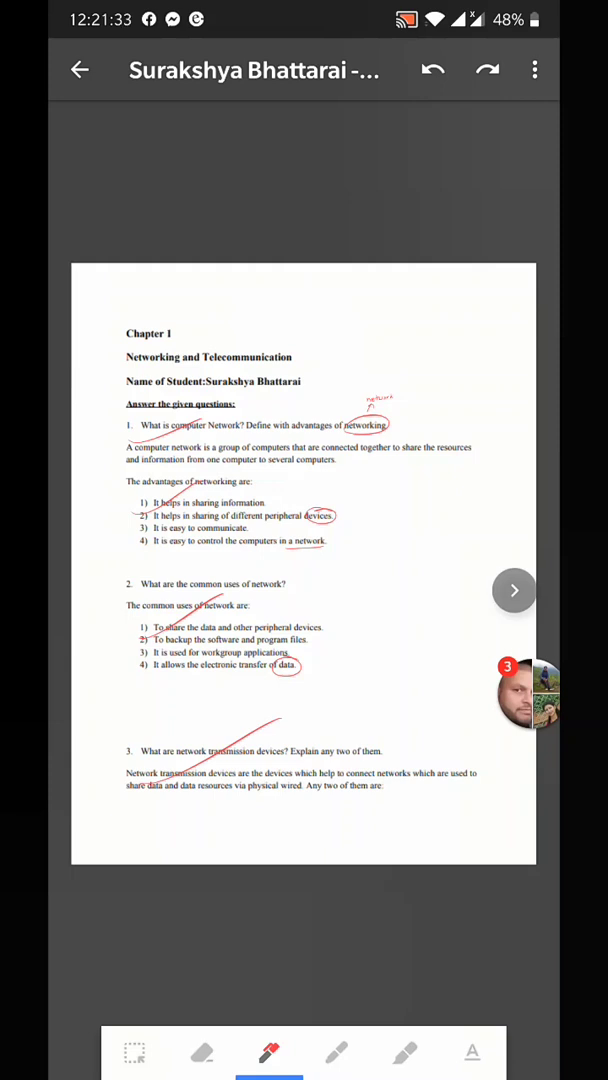
# Page through the later pages of the PDF, stopping on the page with questions 6–8
pyautogui.moveTo(140, 640); pyautogui.dragTo(420, 630)
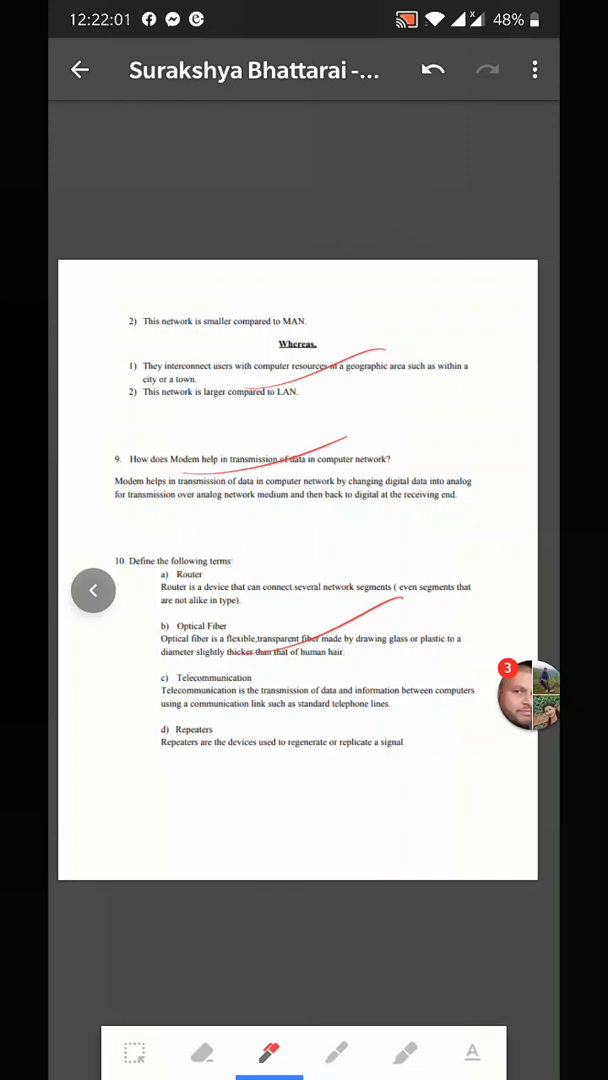
pyautogui.click(514, 588)
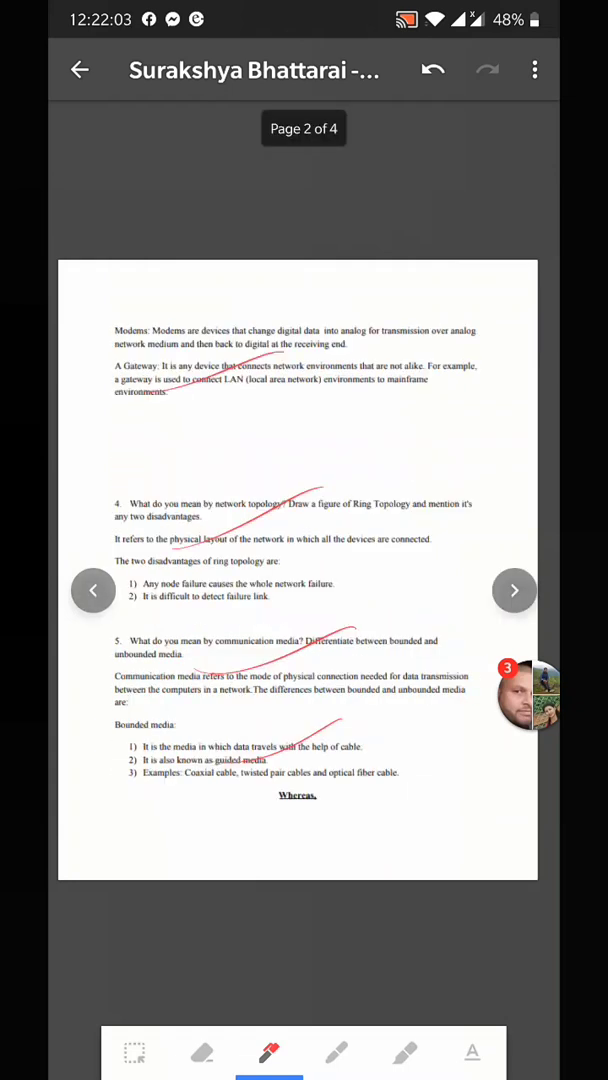
pyautogui.click(514, 588)
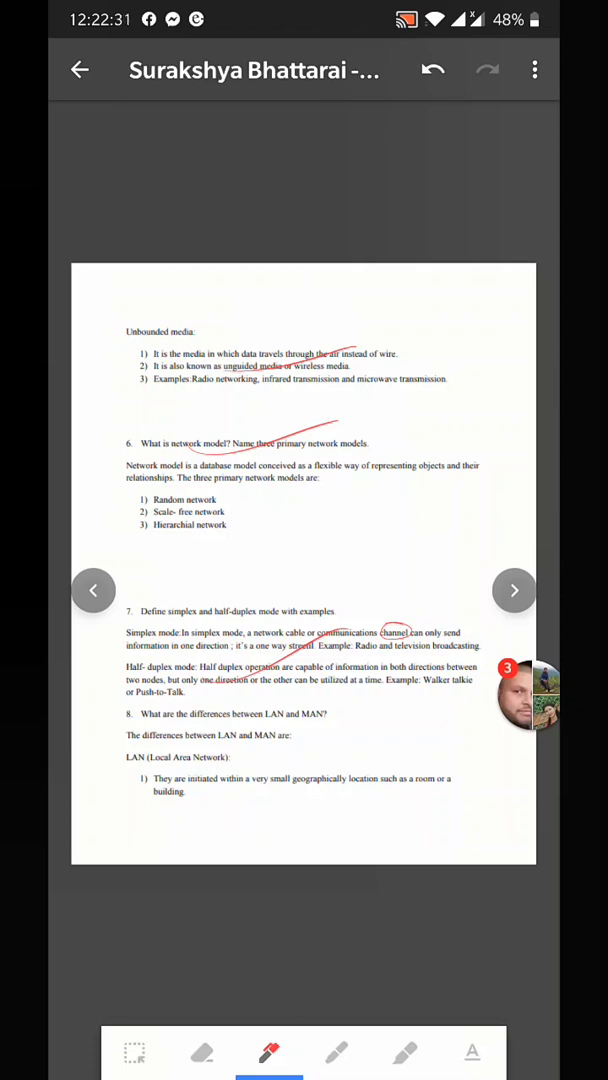
# Save the red-annotated PDF as an edited copy via the overflow menu
pyautogui.click(534, 70)
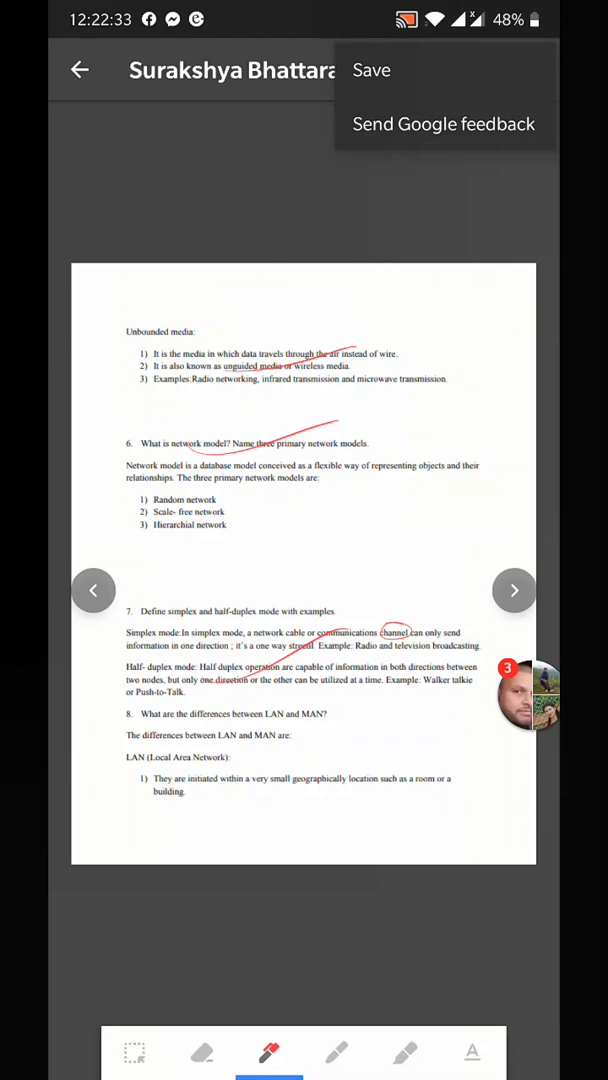
pyautogui.click(372, 70)
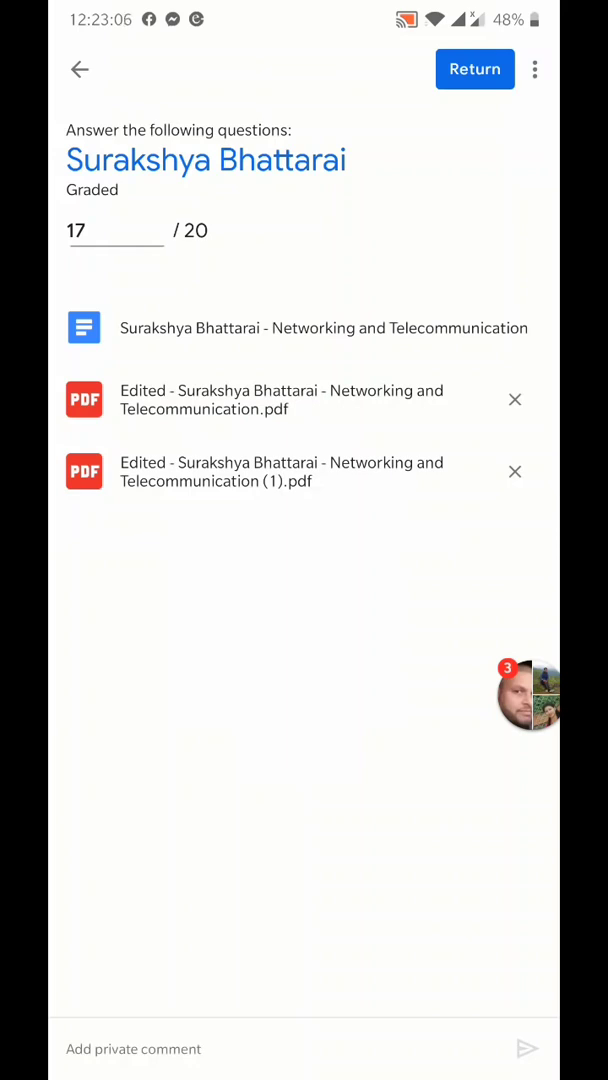
# Enter the student's grade as 17, correcting the mistyped 19 and 14 along the way
pyautogui.click(116, 230)
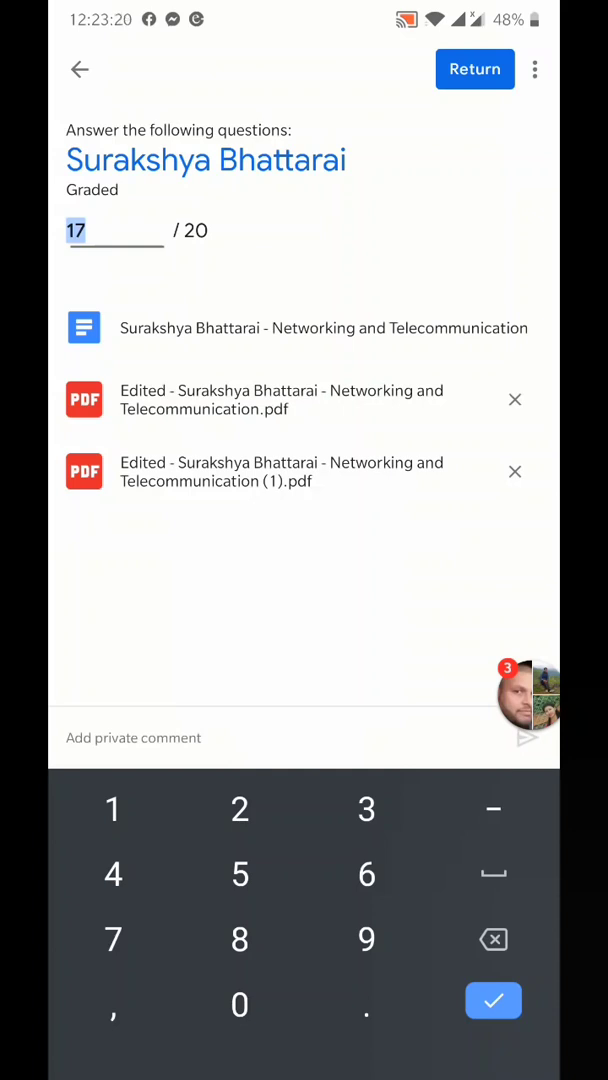
pyautogui.write('19')
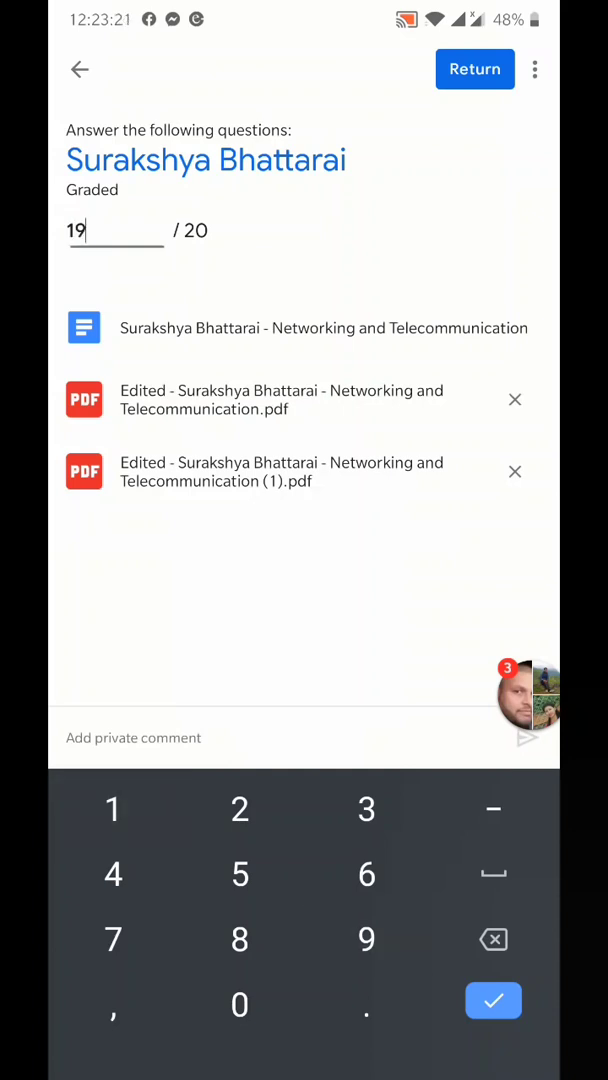
pyautogui.press('Backspace')
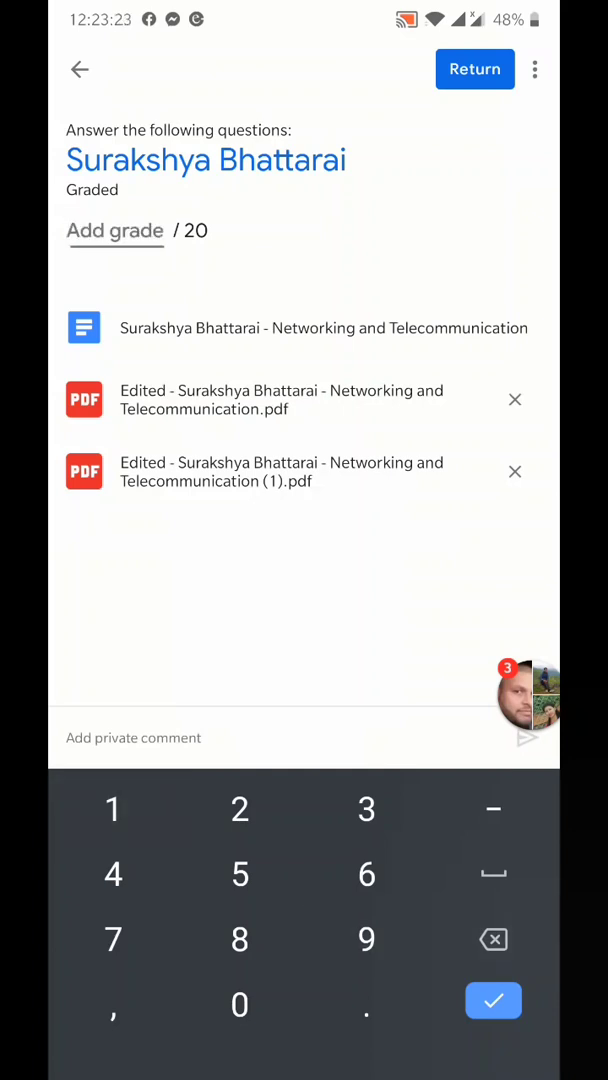
pyautogui.write('14')
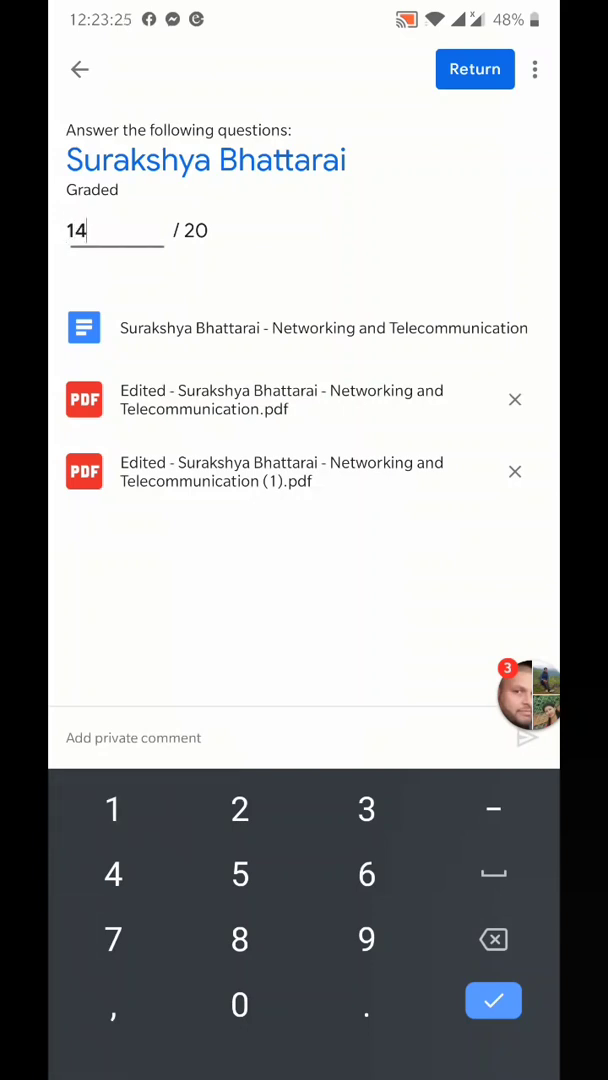
pyautogui.press('Backspace')
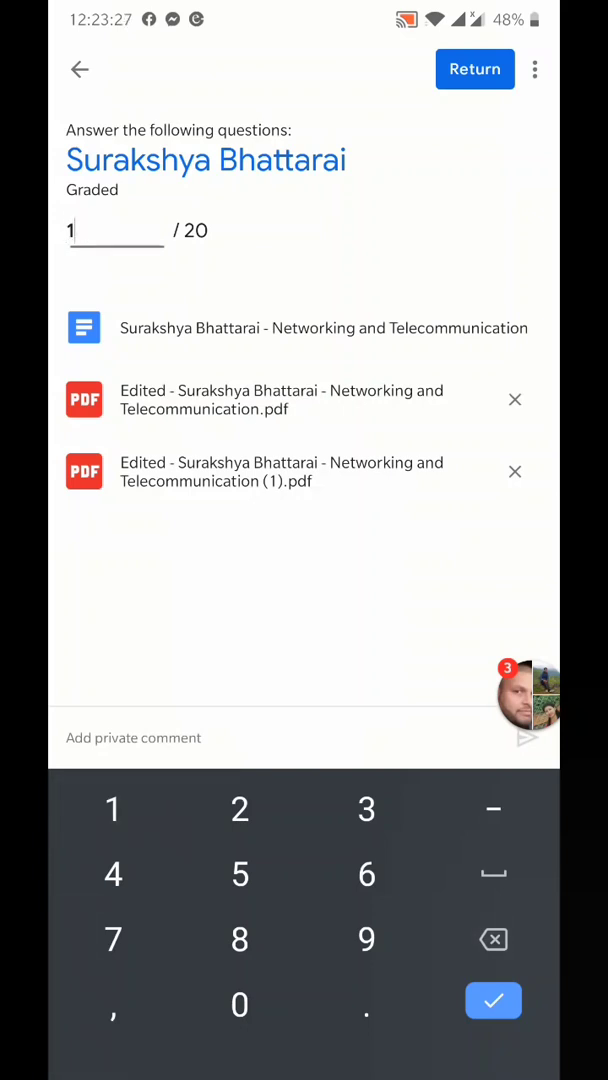
pyautogui.write('7')
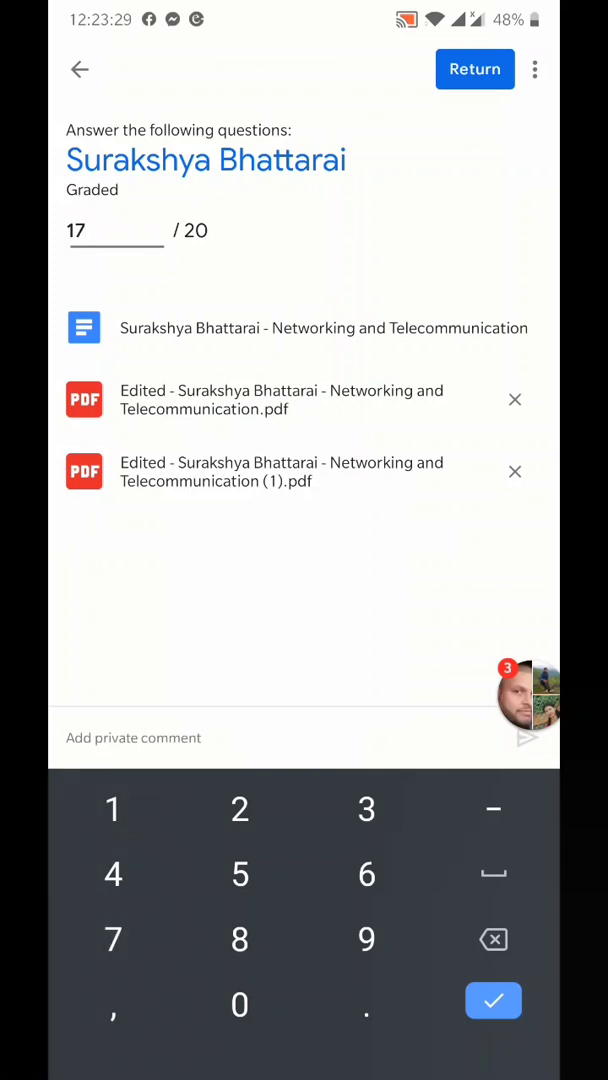